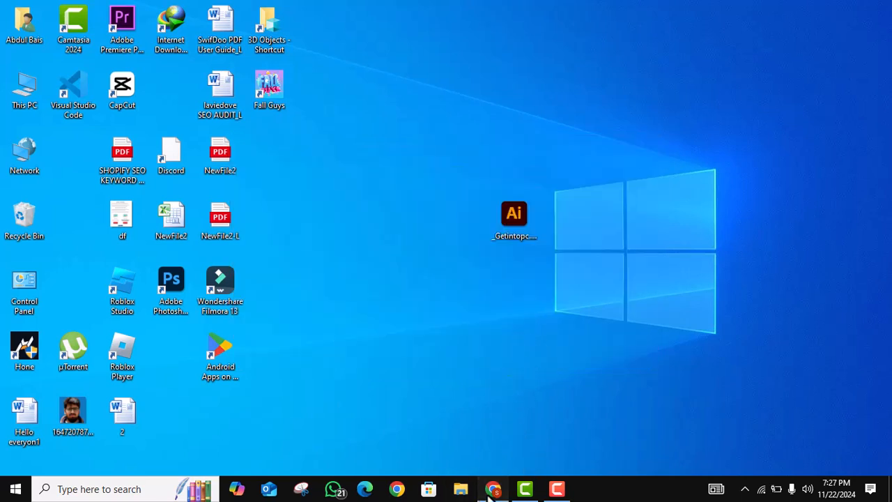
# Launch Chrome and reach roblox.com/NewLogin via a 'roblox login' address-bar search
pyautogui.click(493, 488)
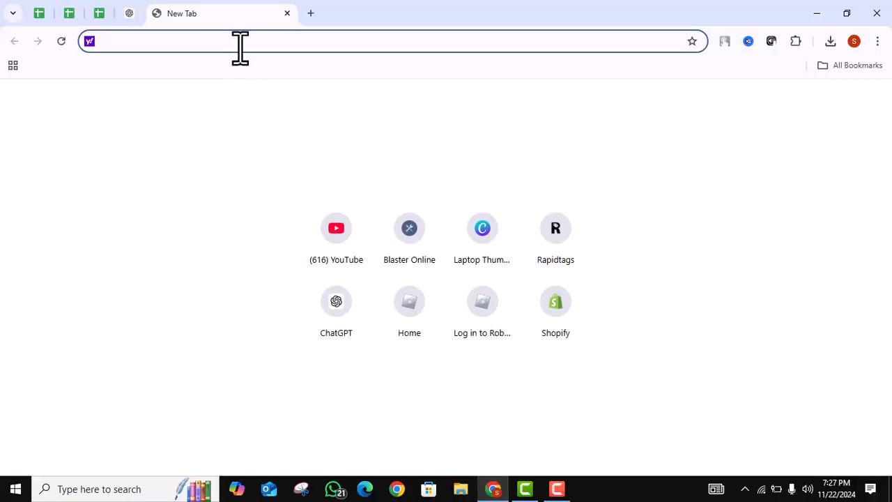
pyautogui.write('rol')
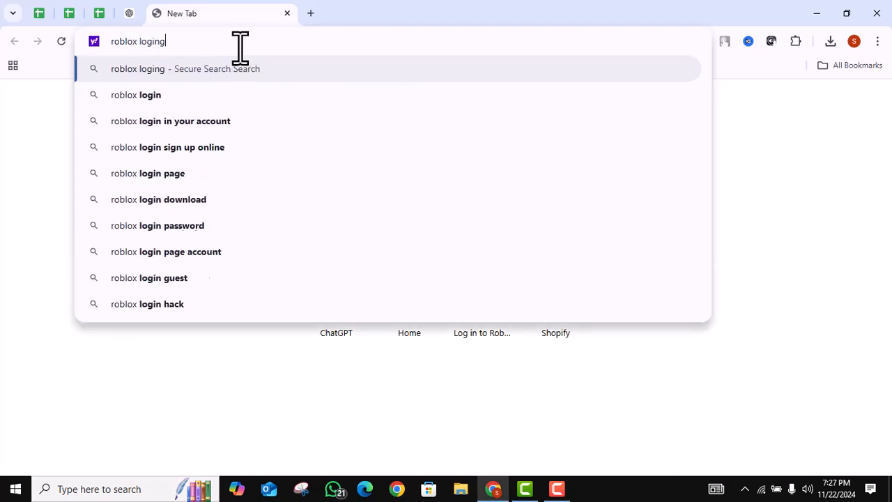
pyautogui.click(137, 95)
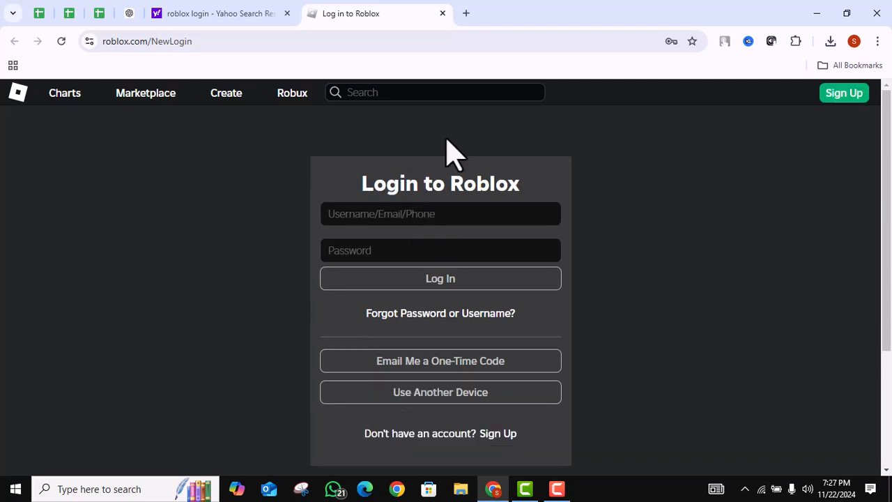
# In a new tab, search the web for 'google password manager'
pyautogui.click(440, 213)
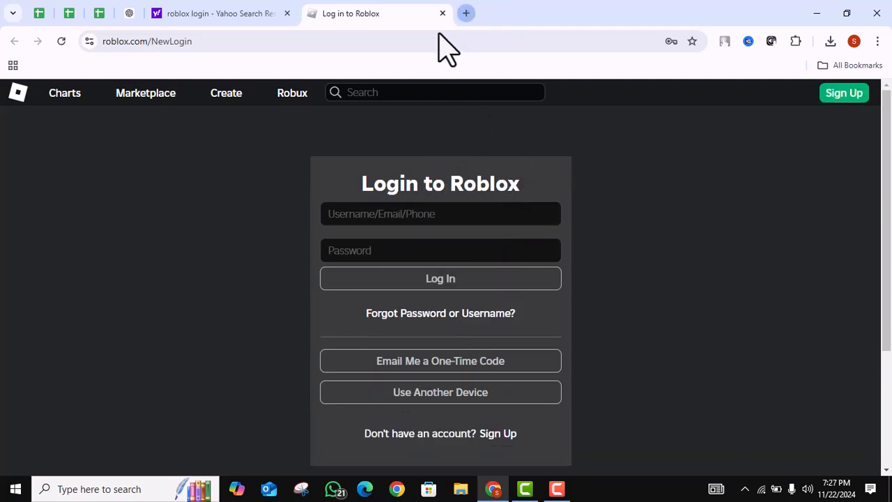
pyautogui.click(466, 12)
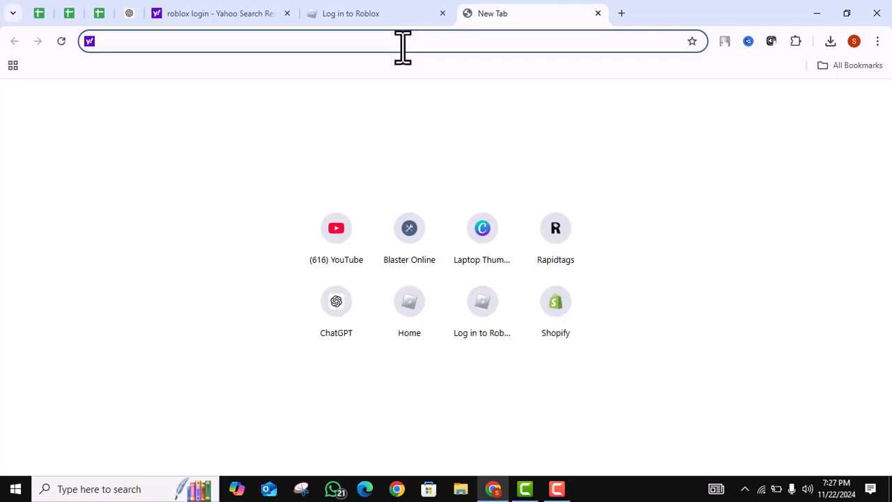
pyautogui.write('google password manager')
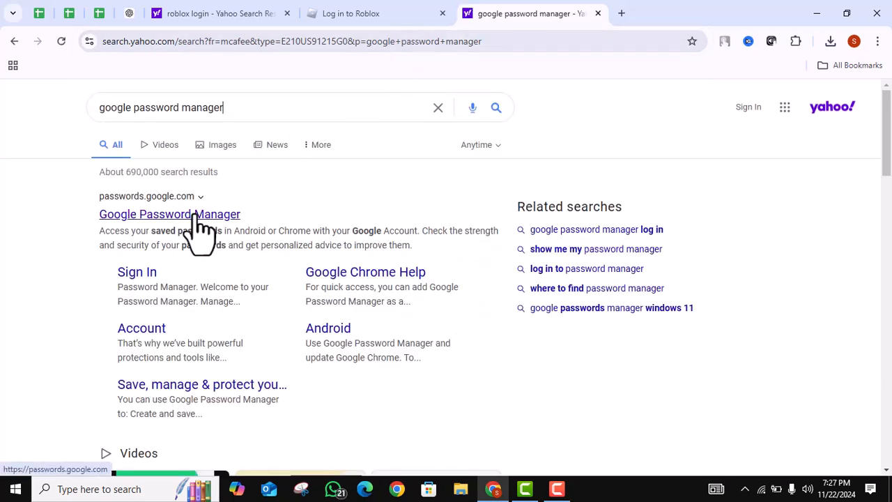
# Enter Google Password Manager from the results and select the saved roblox.com entry
pyautogui.click(170, 215)
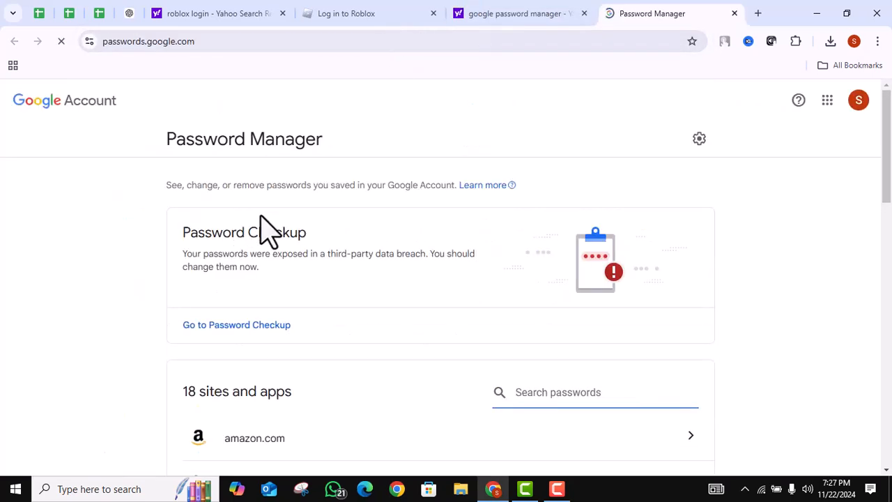
pyautogui.scroll(-3)
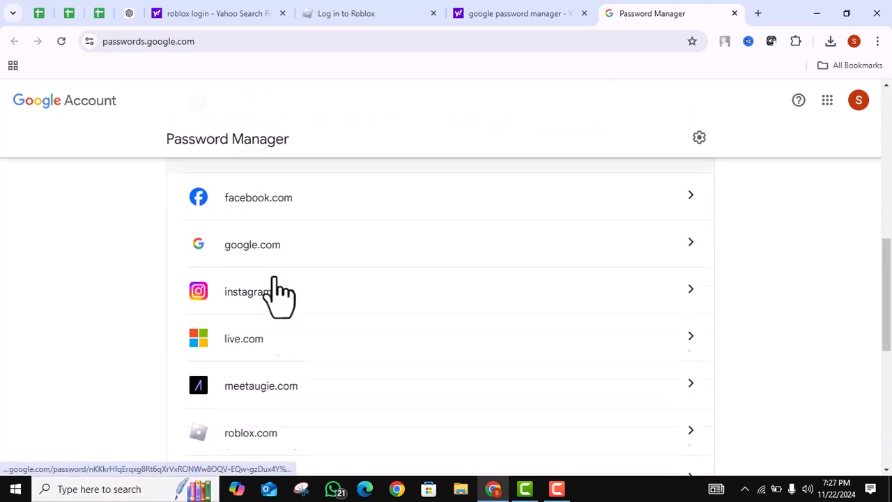
pyautogui.scroll(-3)
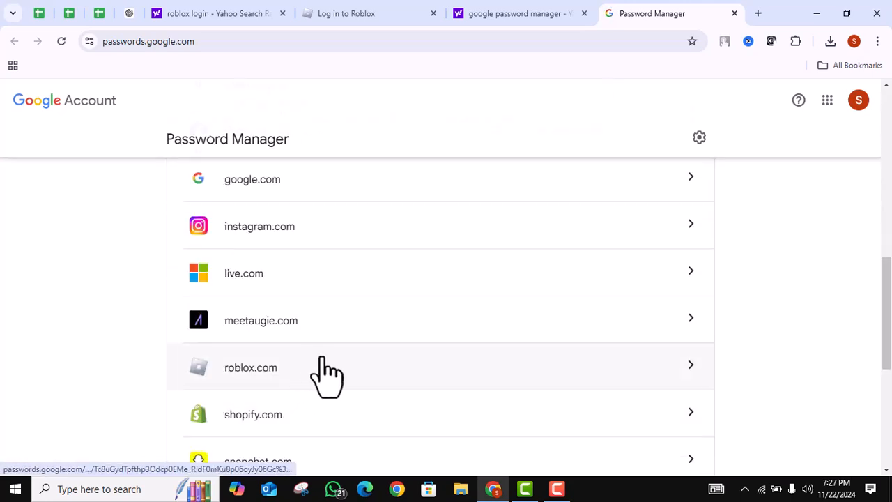
pyautogui.click(251, 368)
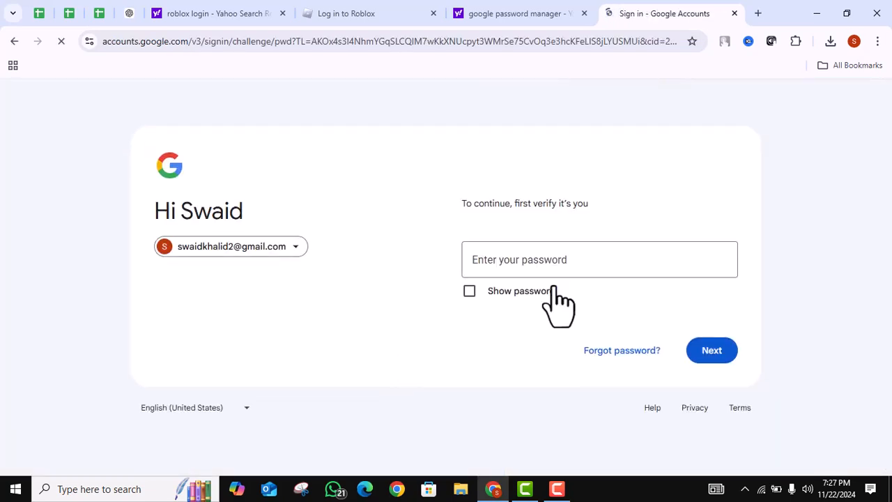
# Enter the Google account password and continue with Next to unlock the roblox.com entry
pyautogui.click(599, 259)
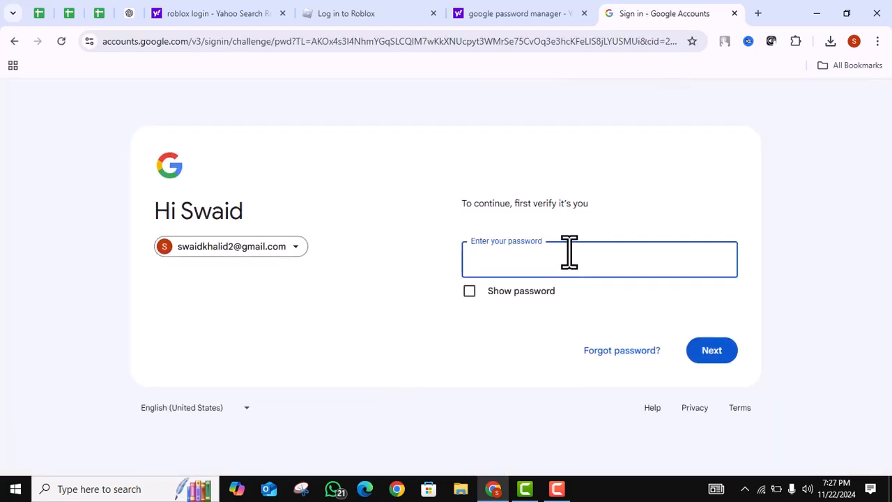
pyautogui.write('•')
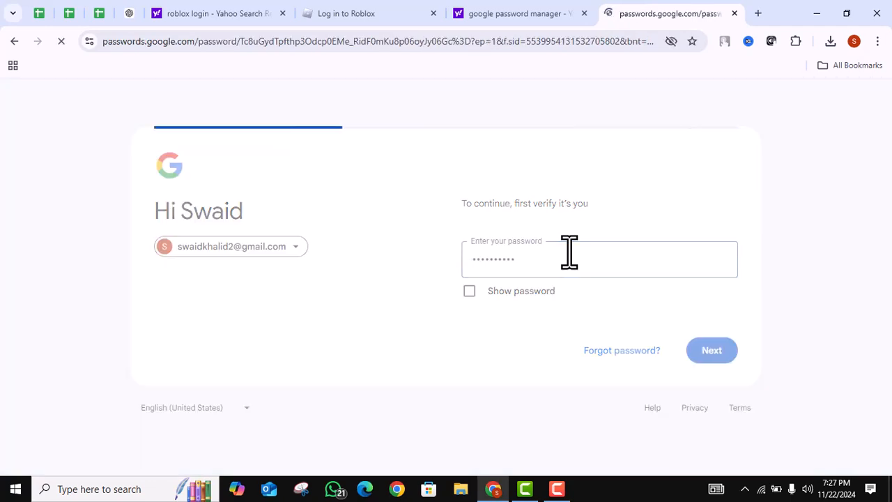
pyautogui.click(710, 350)
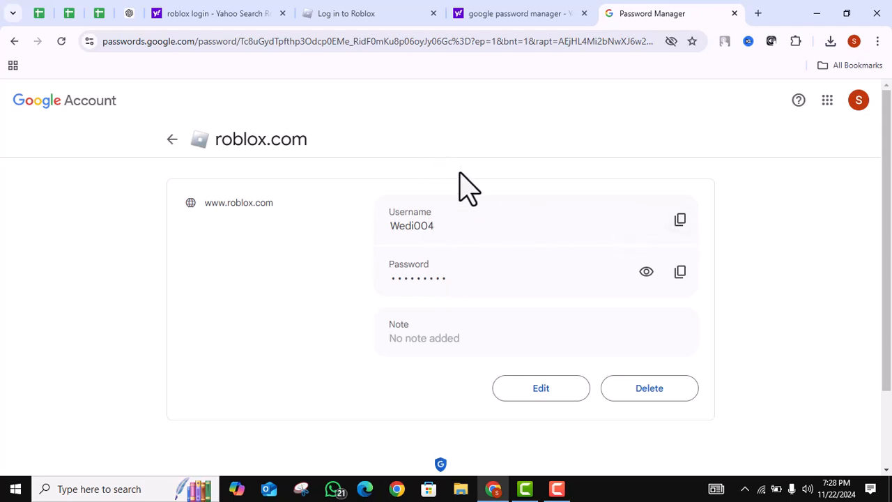
pyautogui.moveTo(660, 220)
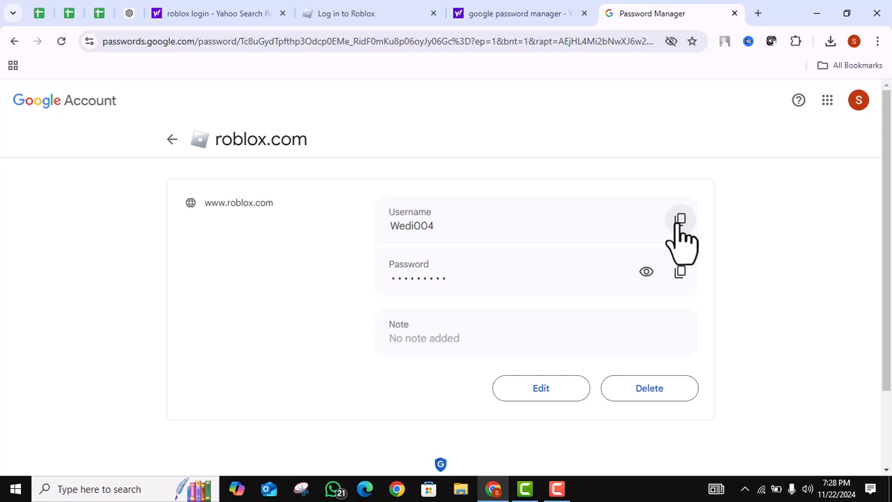
pyautogui.moveTo(647, 270)
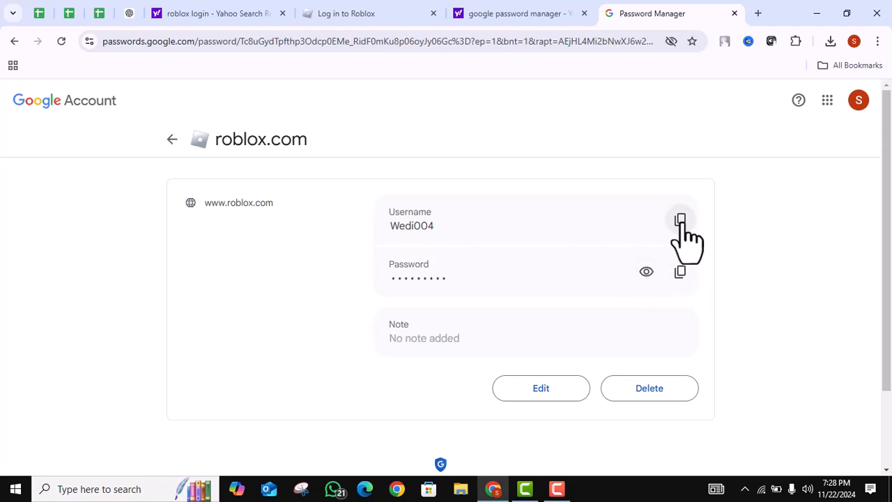
# Copy the roblox.com username Wedi004 using the copy icon beside Username
pyautogui.click(680, 220)
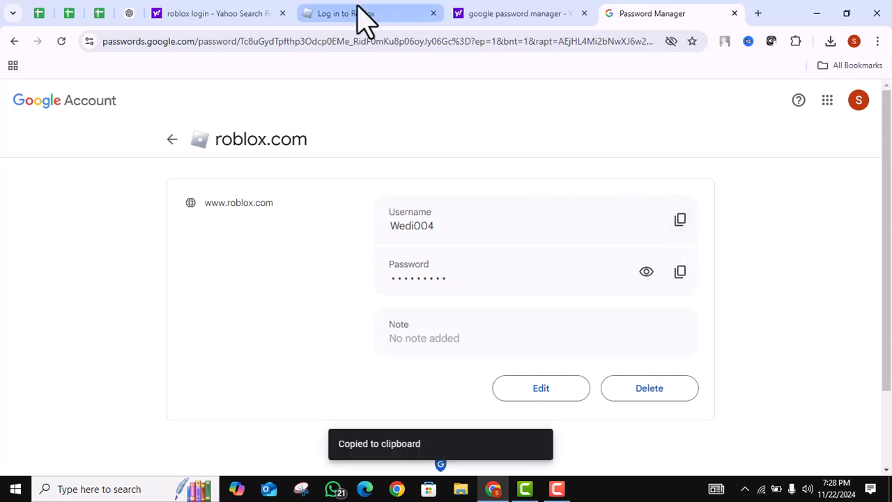
pyautogui.click(345, 14)
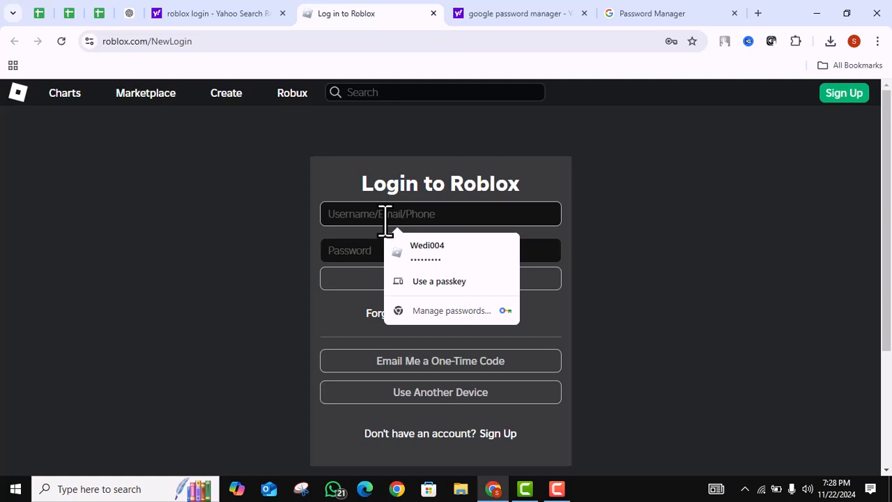
pyautogui.click(427, 251)
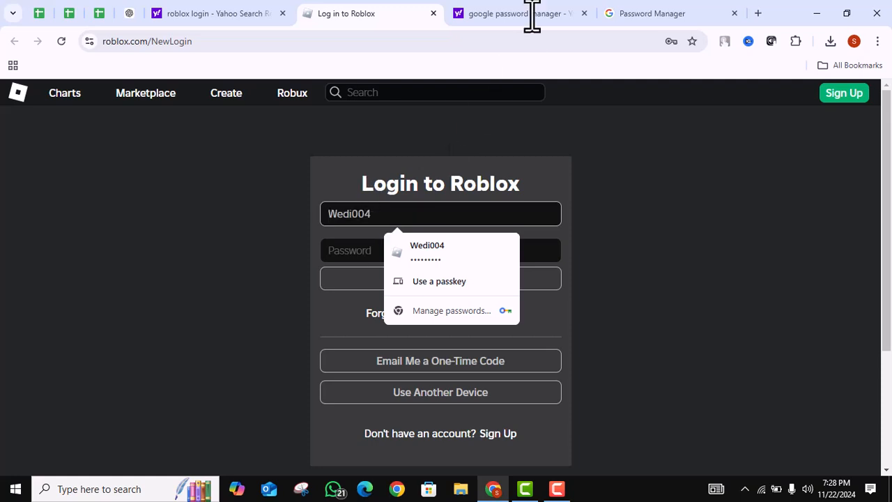
pyautogui.click(652, 14)
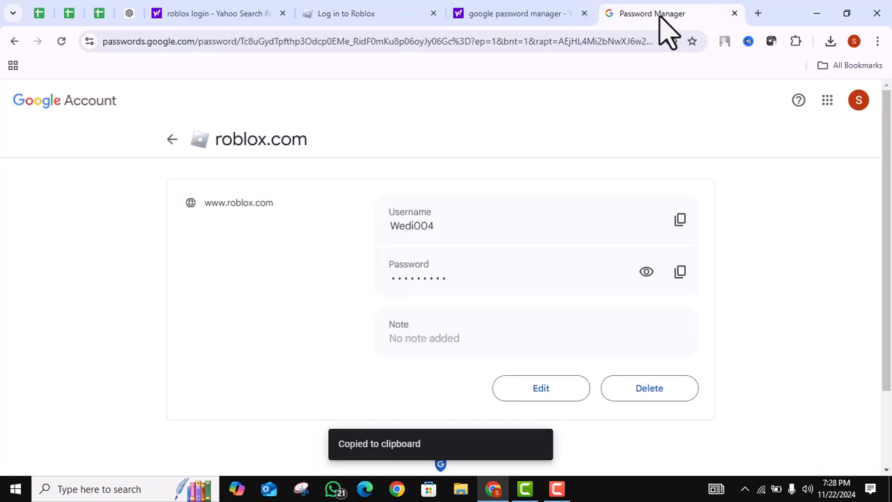